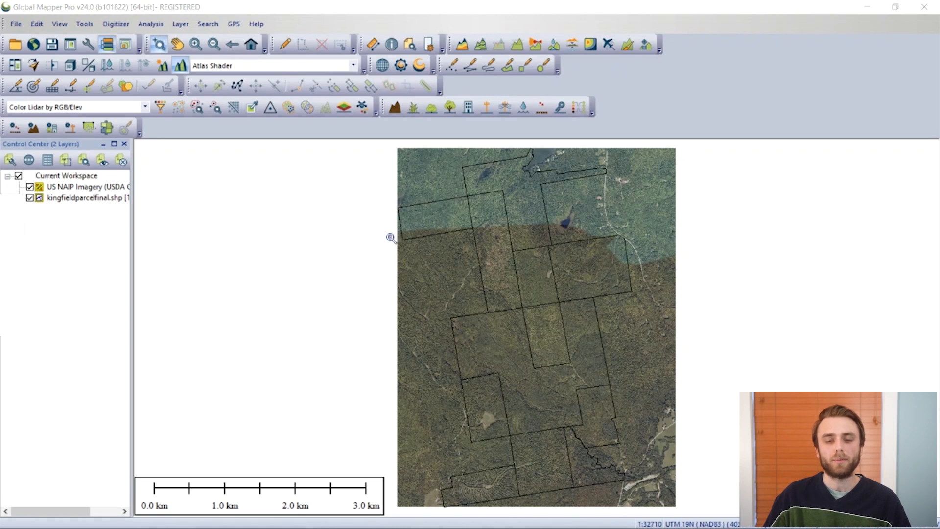
pyautogui.moveTo(392, 176)
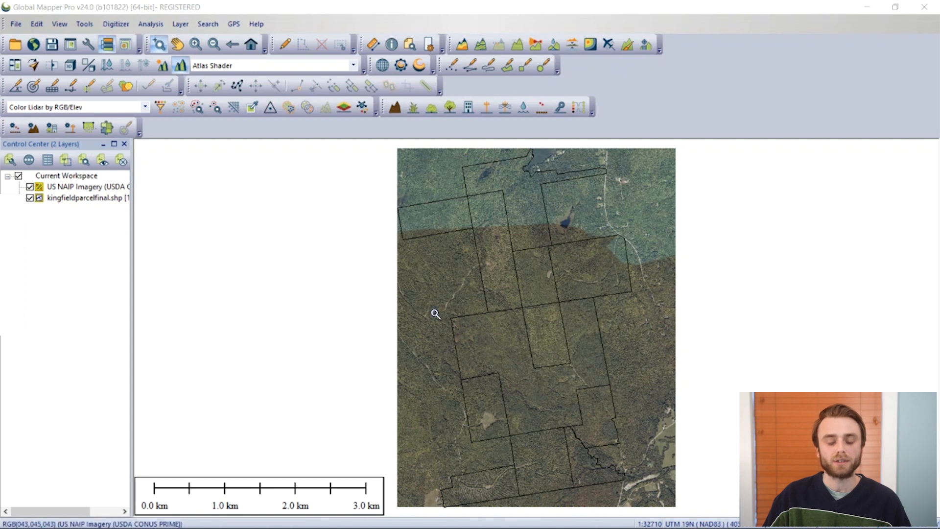
pyautogui.moveTo(55, 190)
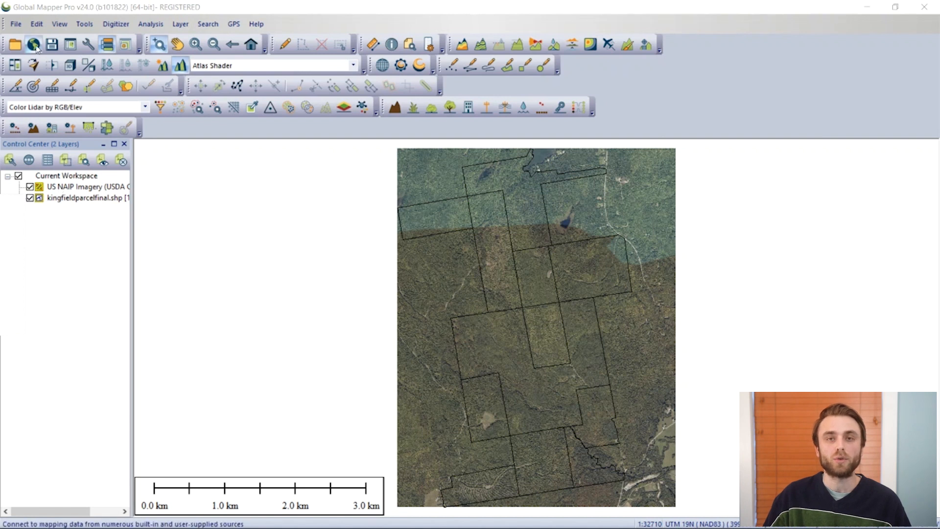
pyautogui.moveTo(33, 45)
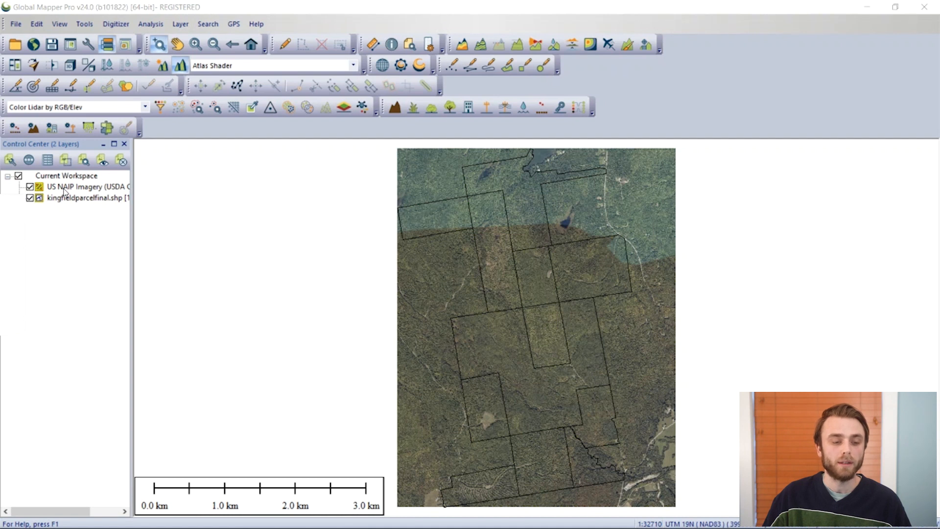
# - Start an export of only the NAIP imagery layer with GeoTIFF as the output format
pyautogui.rightClick(73, 186)
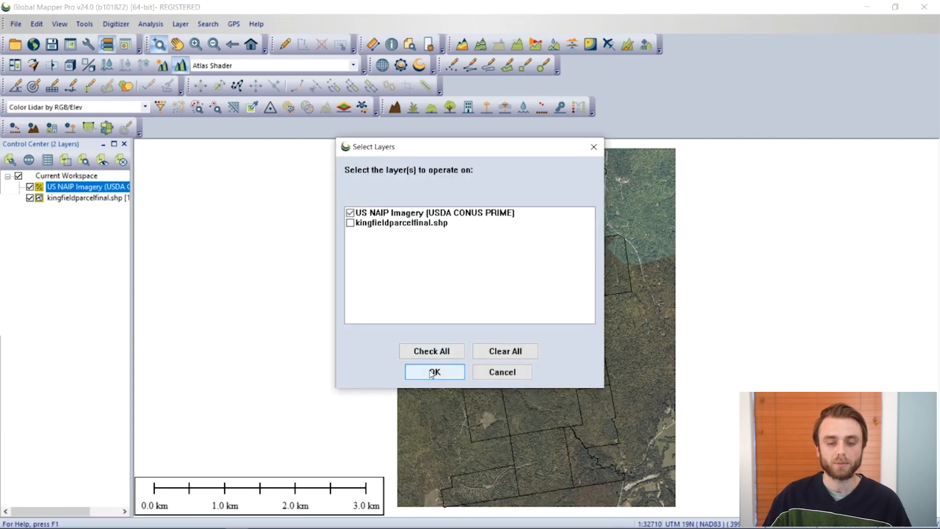
pyautogui.click(434, 372)
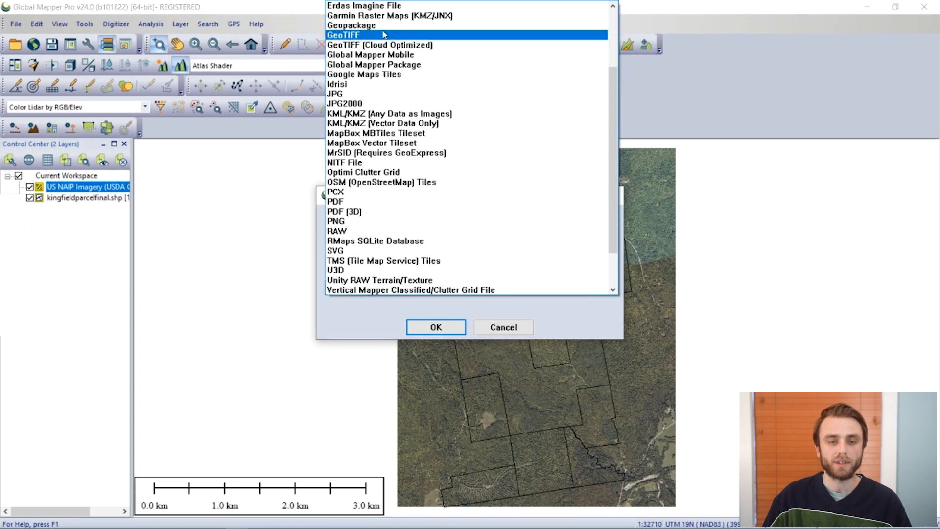
pyautogui.click(436, 327)
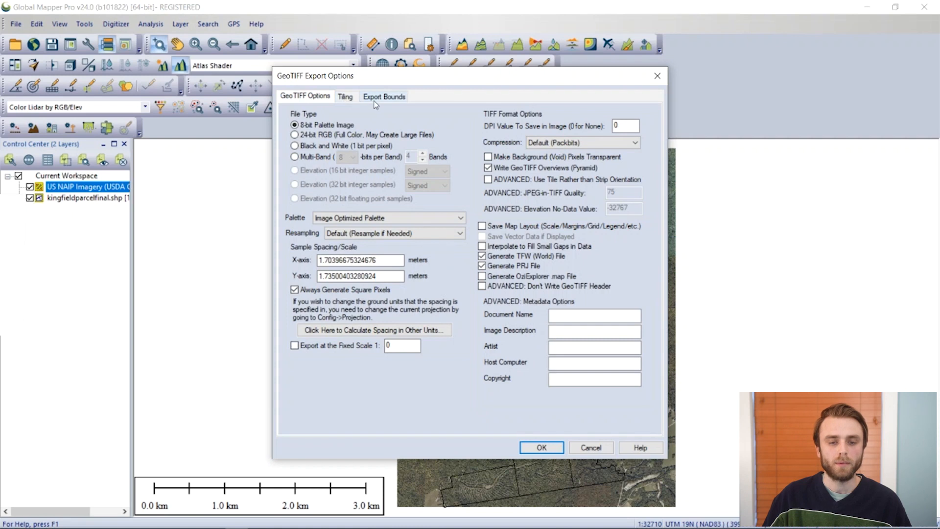
# - Review the Tiling settings, currently set to no tiling with a single export file
pyautogui.click(346, 96)
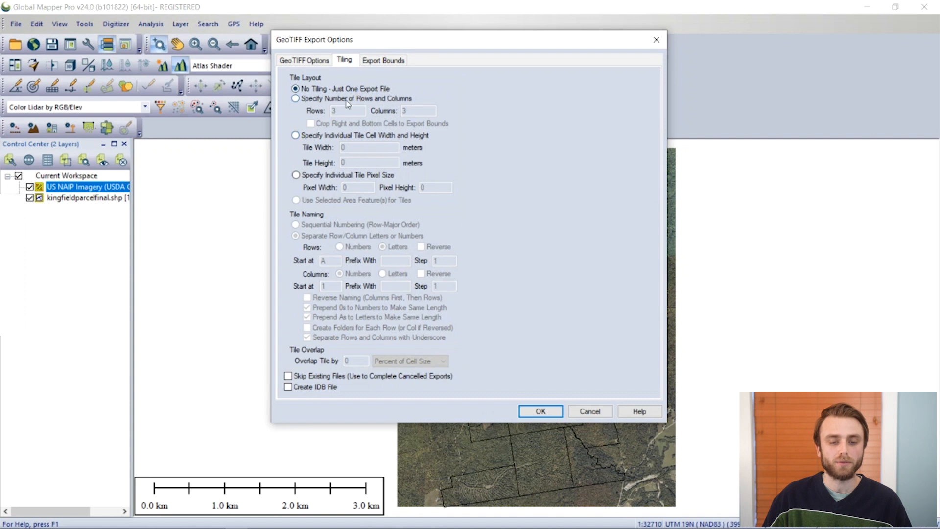
pyautogui.moveTo(375, 112)
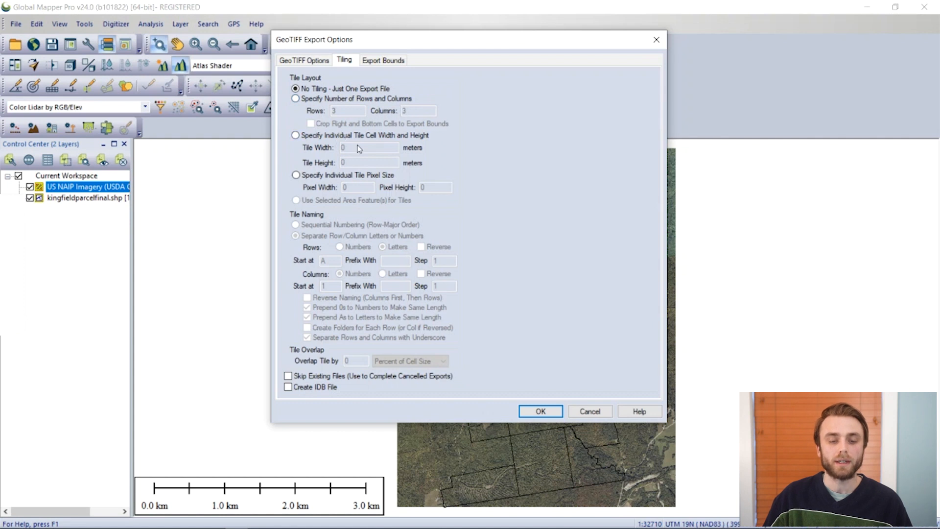
pyautogui.moveTo(377, 161)
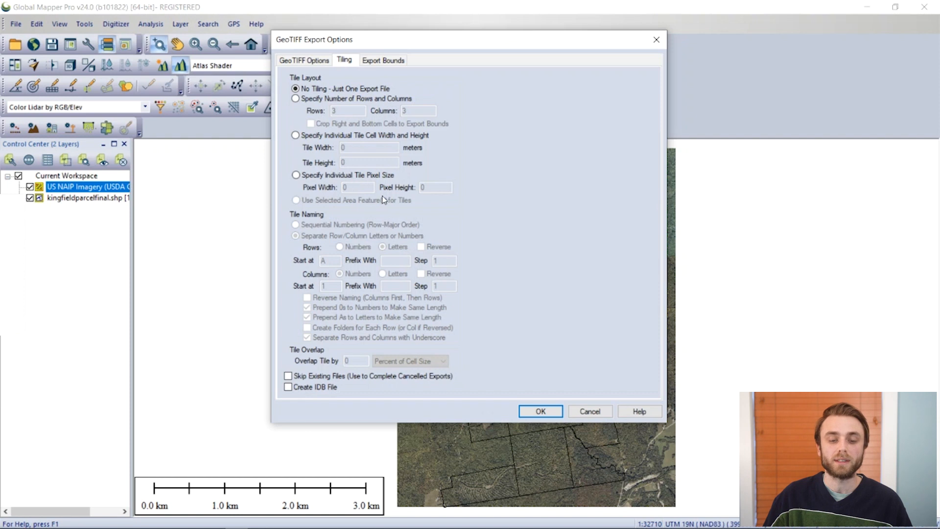
pyautogui.moveTo(359, 192)
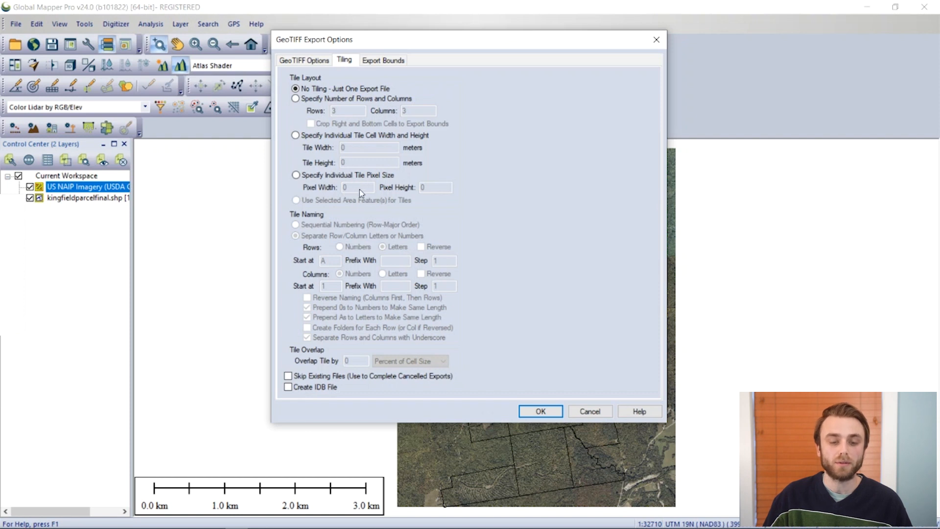
pyautogui.moveTo(410, 192)
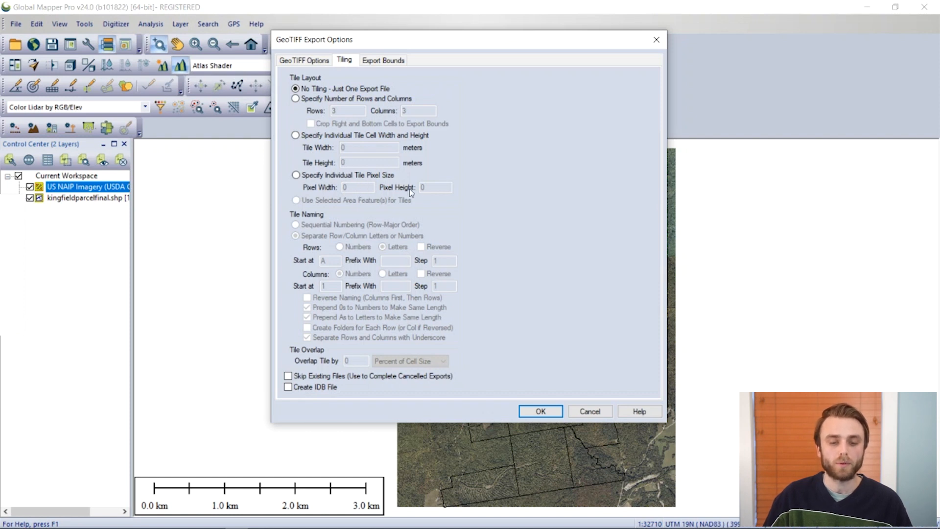
pyautogui.moveTo(365, 200)
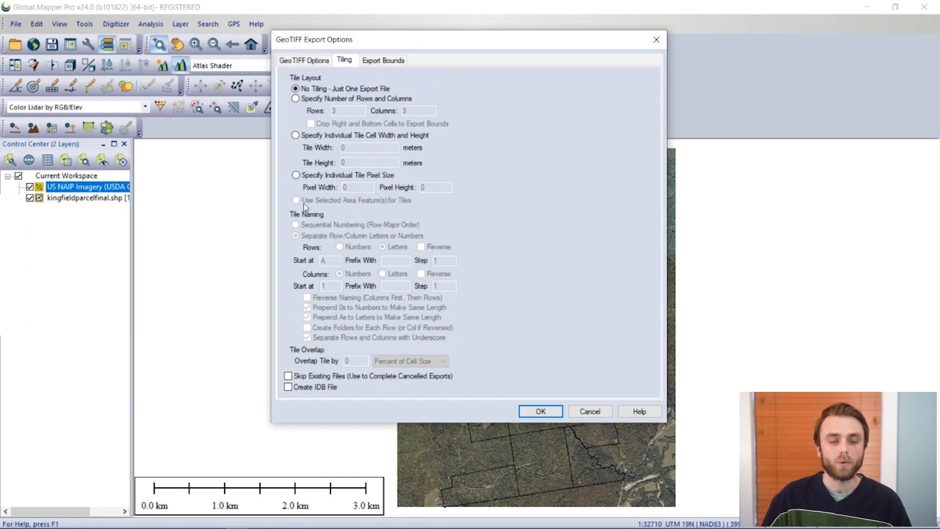
pyautogui.moveTo(422, 206)
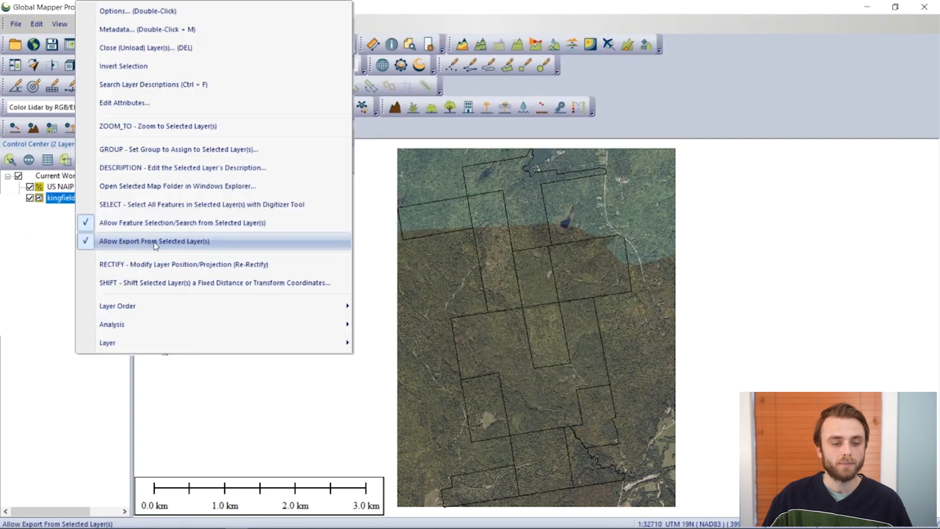
# - Select all 12 Kingfield parcel features and bring up the NAIP layer's context options
pyautogui.click(201, 203)
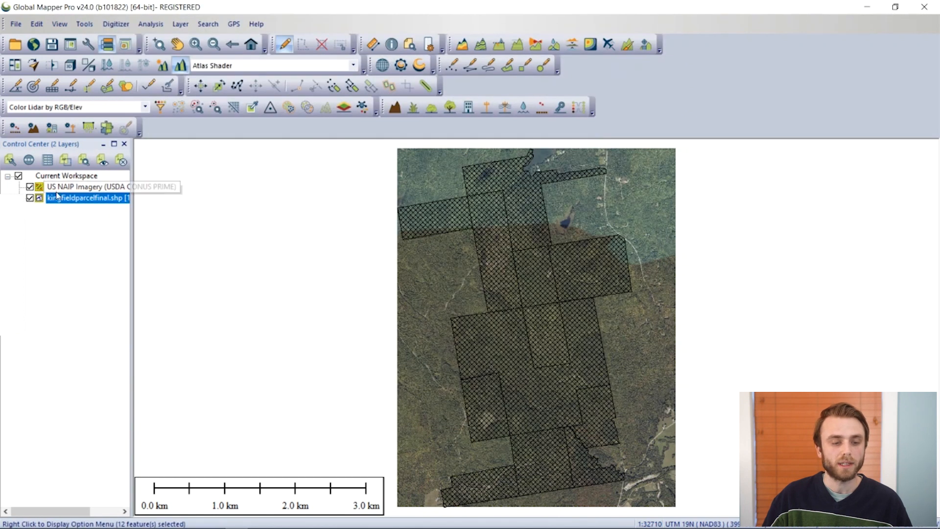
pyautogui.rightClick(73, 186)
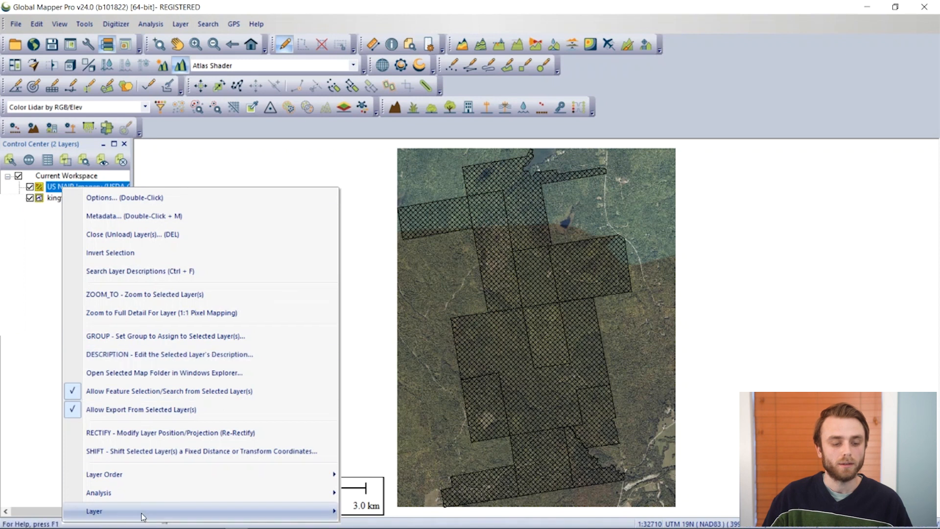
pyautogui.moveTo(100, 511)
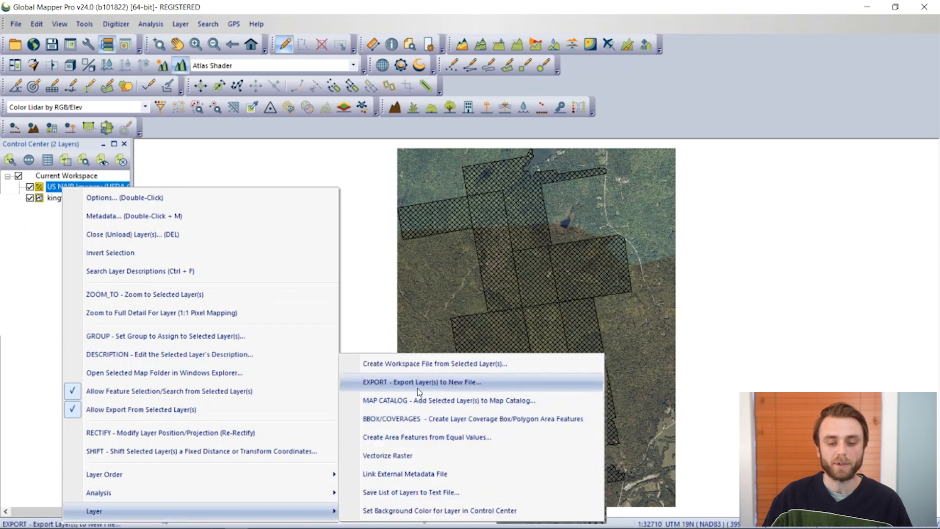
pyautogui.moveTo(432, 390)
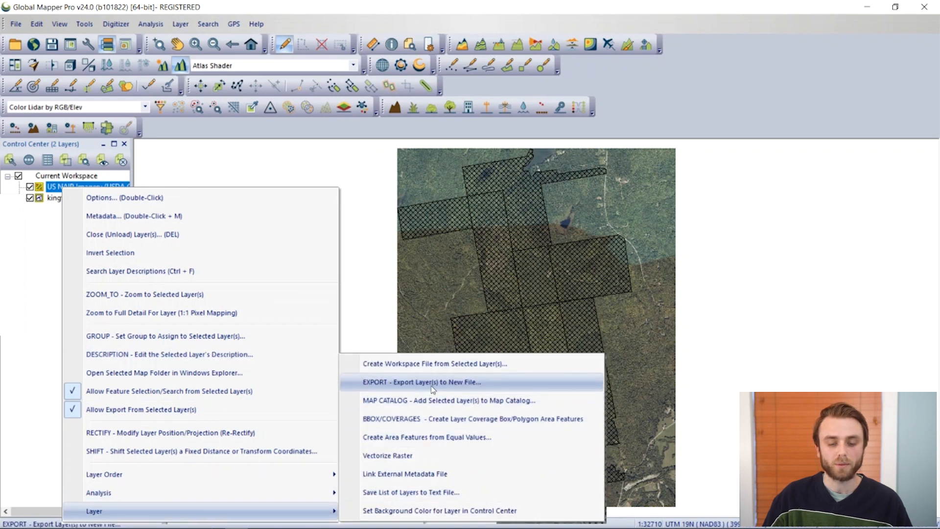
# - Set up a GeoTIFF export of only the NAIP imagery and show its Export Bounds settings
pyautogui.click(421, 382)
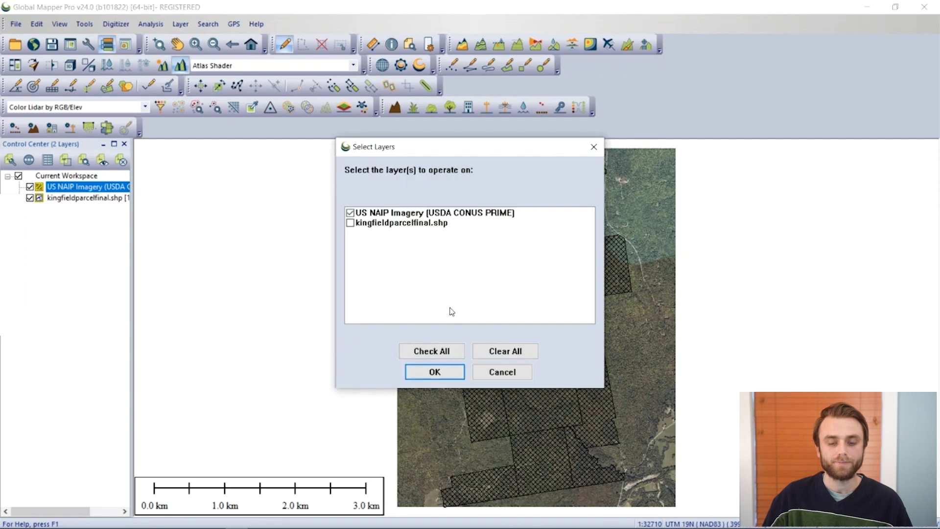
pyautogui.click(434, 372)
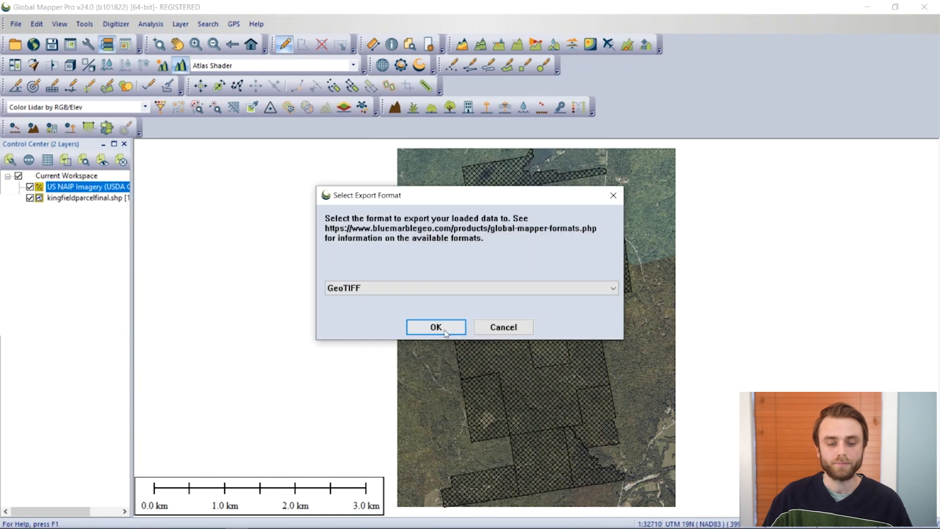
pyautogui.click(435, 327)
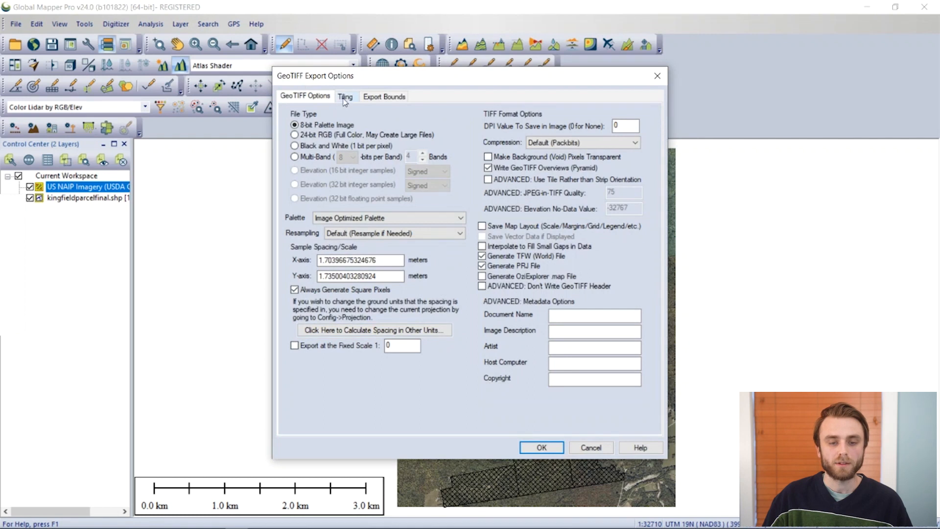
pyautogui.click(346, 96)
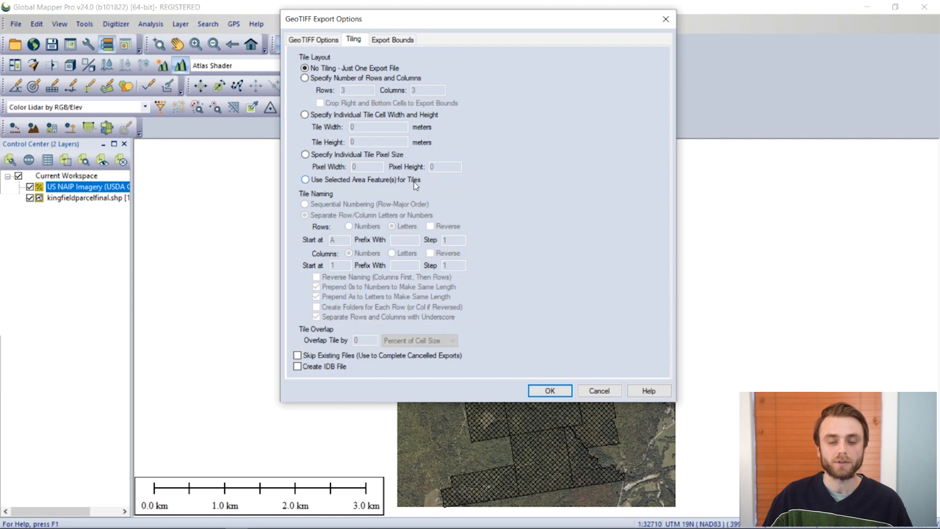
pyautogui.moveTo(334, 182)
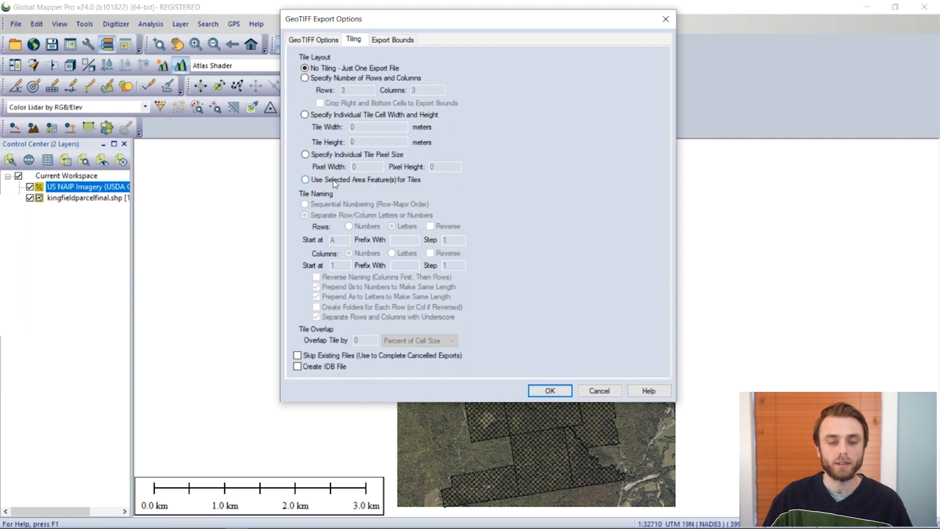
pyautogui.click(304, 180)
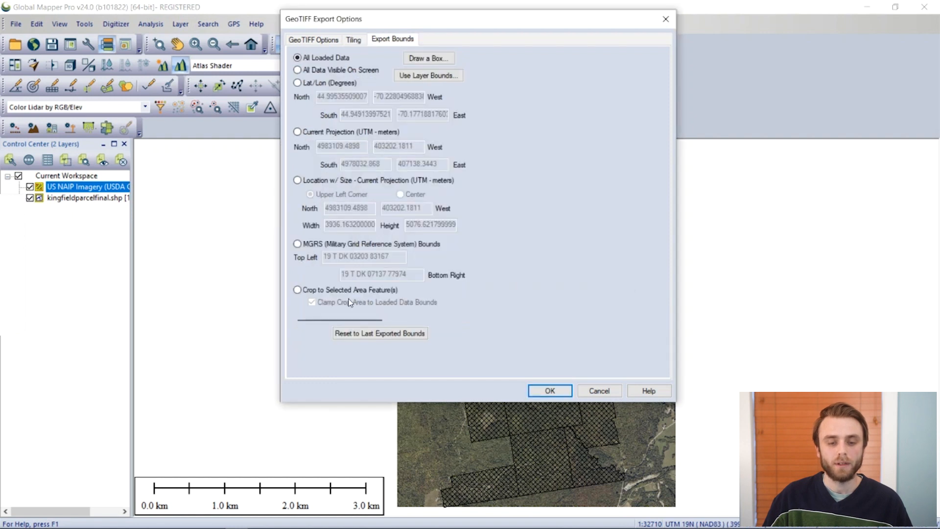
# - Crop the export to the selected parcel features and return to the tiling settings
pyautogui.click(297, 290)
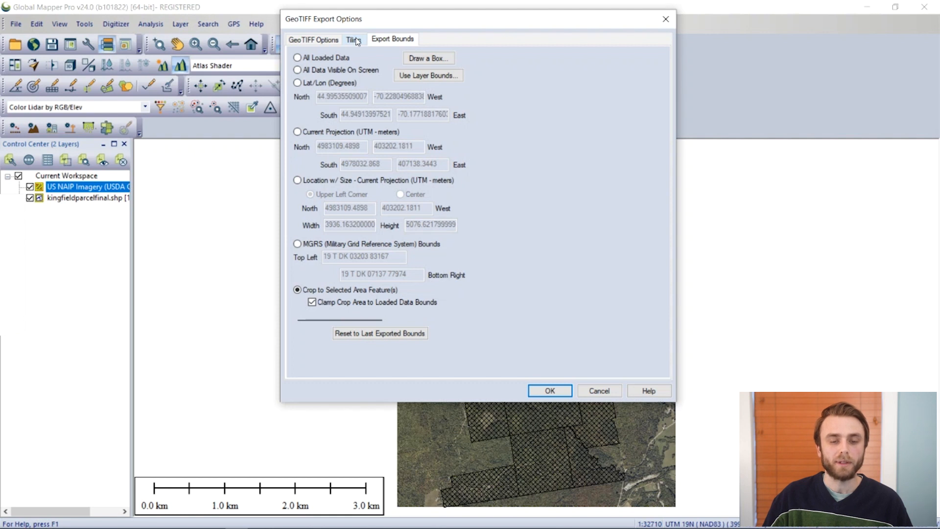
pyautogui.click(353, 39)
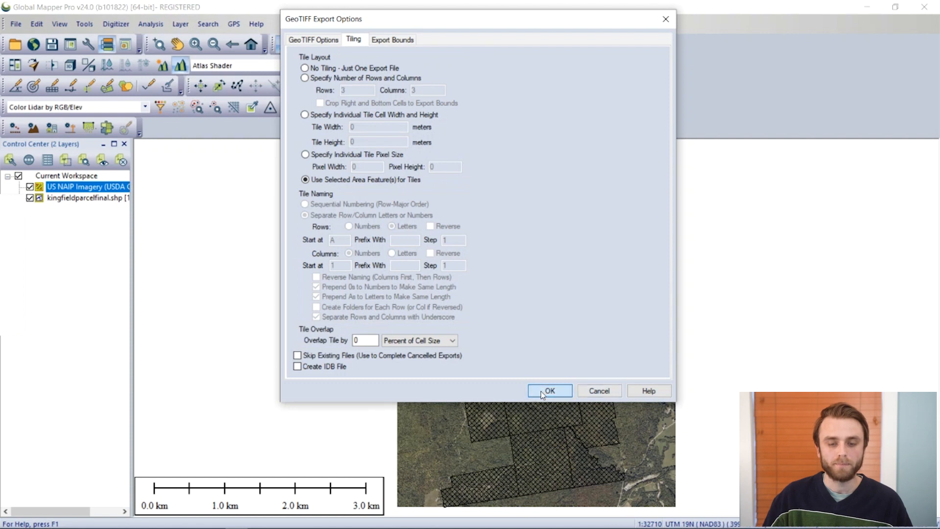
# - Accept the tiled export with sequentially numbered grid cells cropped to exact parcel boundaries
pyautogui.click(549, 390)
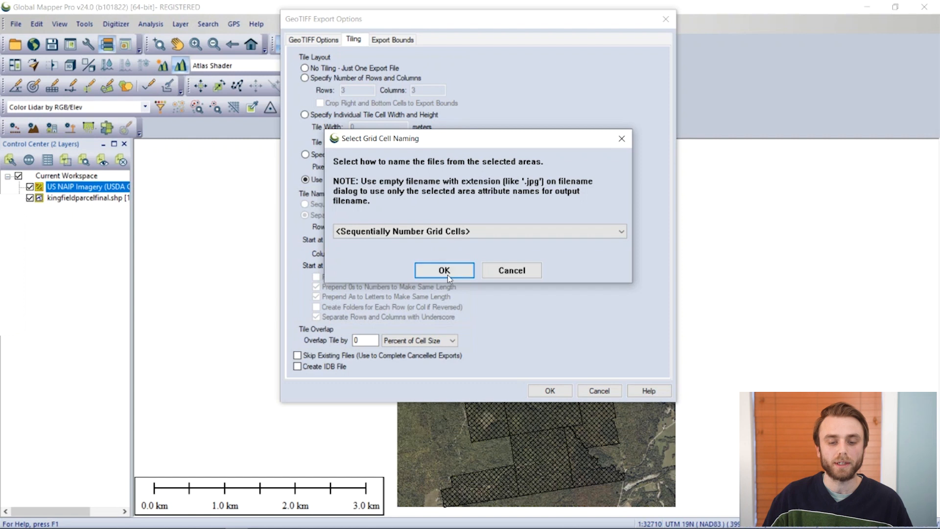
pyautogui.click(445, 271)
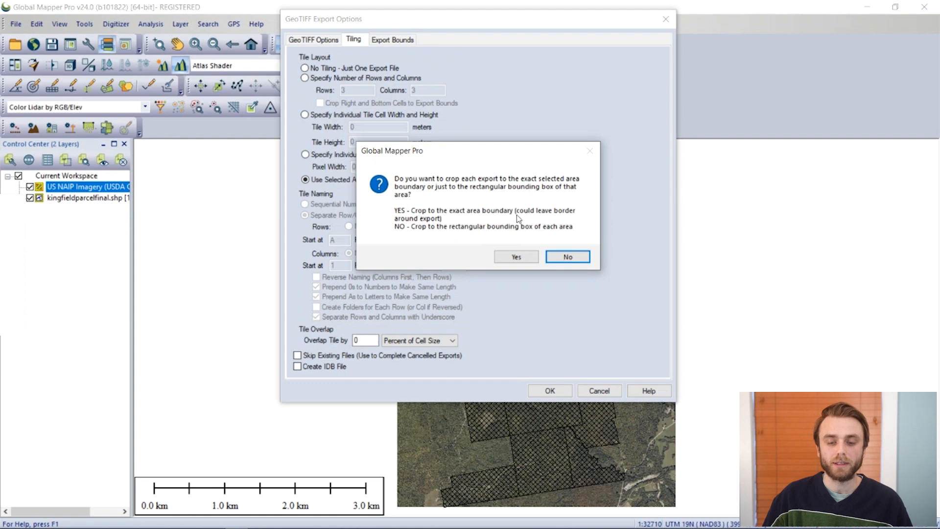
pyautogui.moveTo(509, 236)
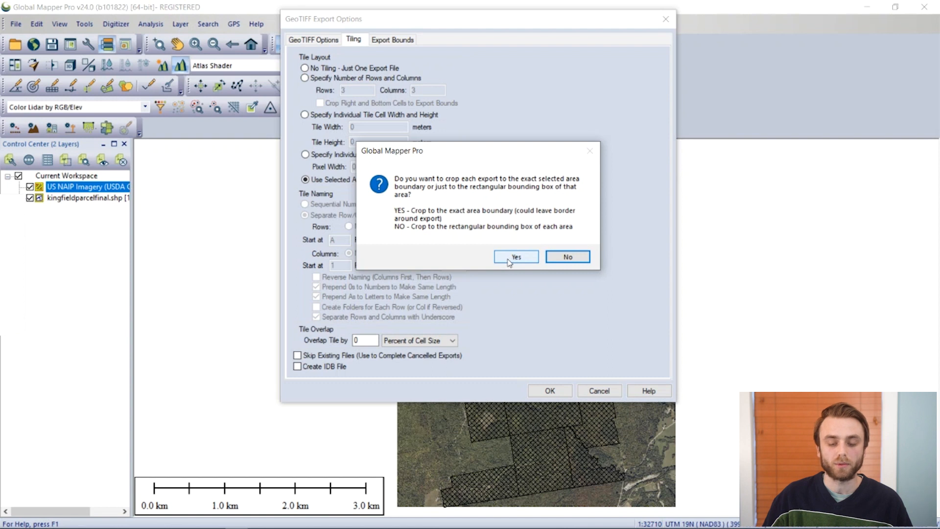
pyautogui.click(516, 256)
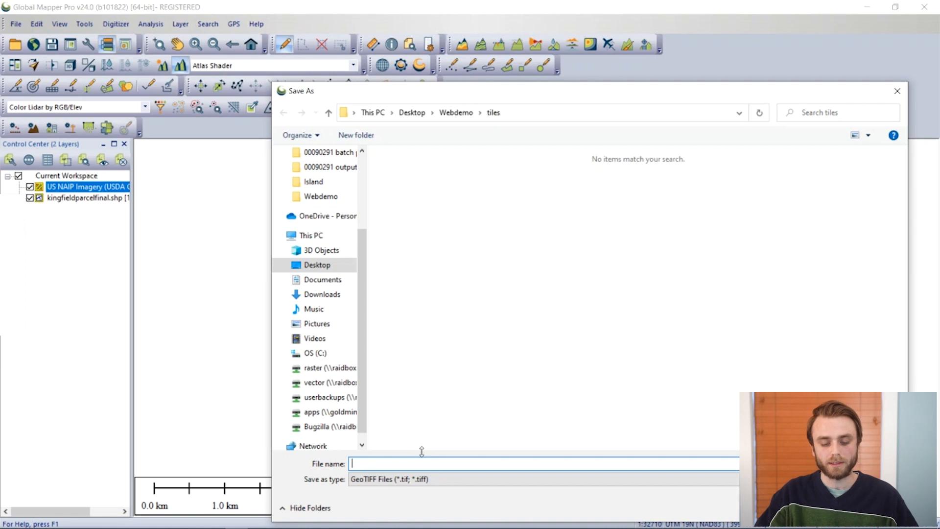
# - Save the per-parcel GeoTIFF tiles as kingfieldtiles in the tiles folder
pyautogui.write('kingfield')
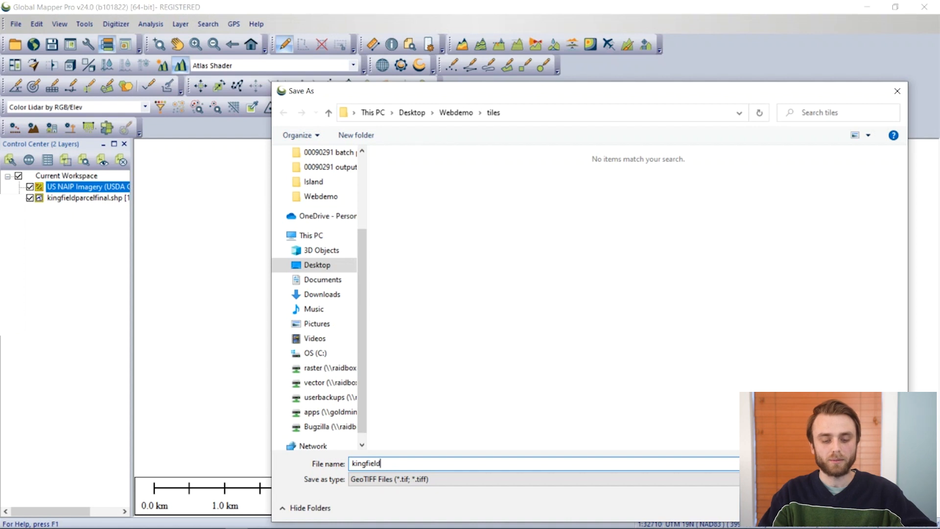
pyautogui.write('t')
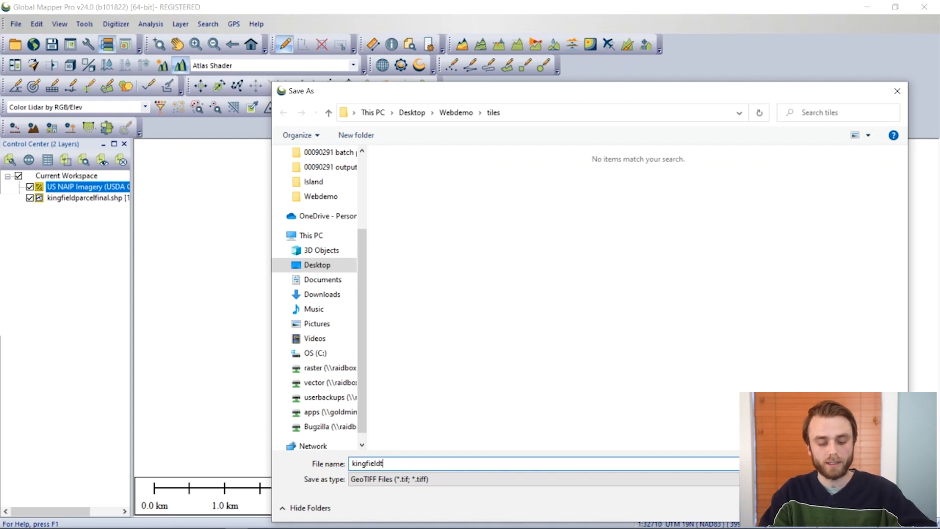
pyautogui.write('iles')
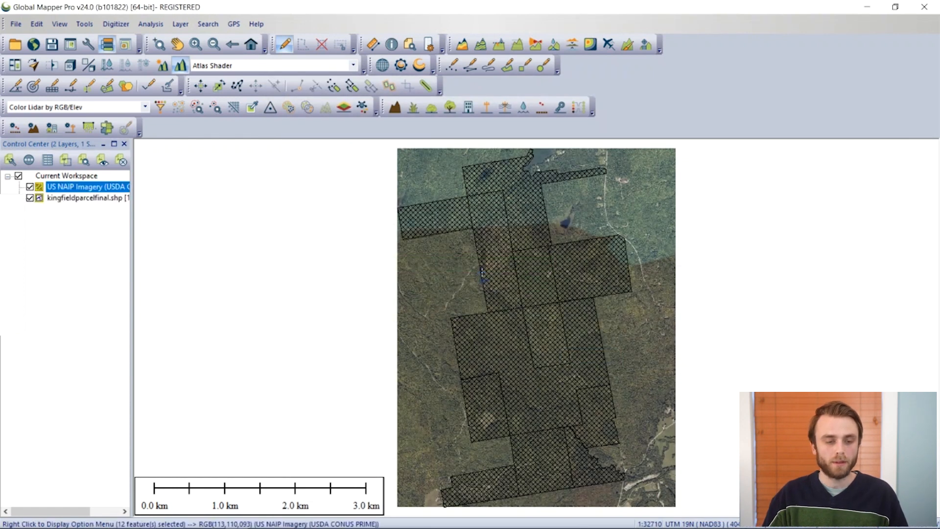
# - Unload all layers and load every *.tif from the tiles folder directory tree
pyautogui.click(28, 161)
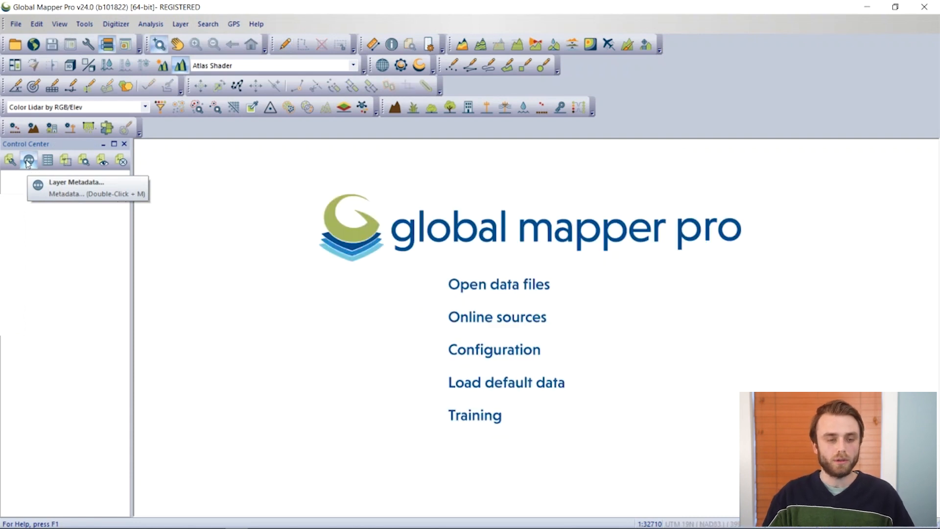
pyautogui.moveTo(369, 303)
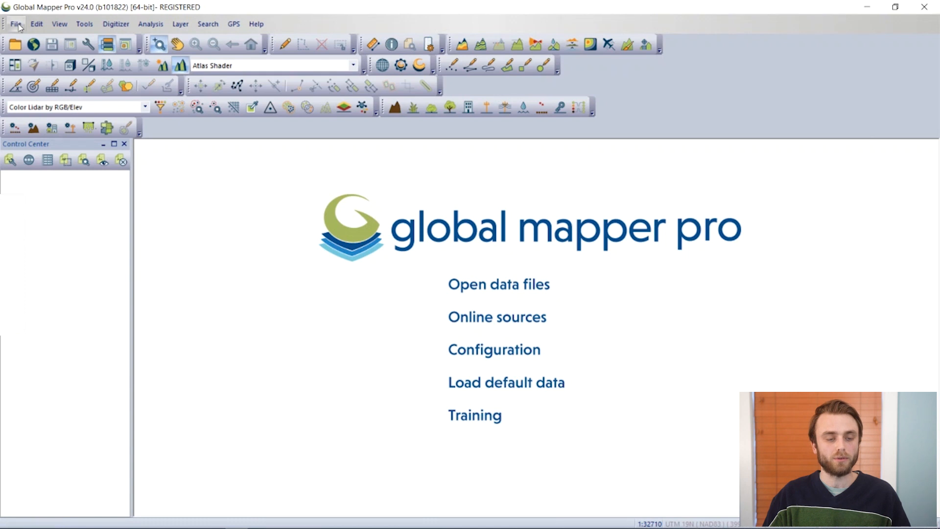
pyautogui.click(15, 23)
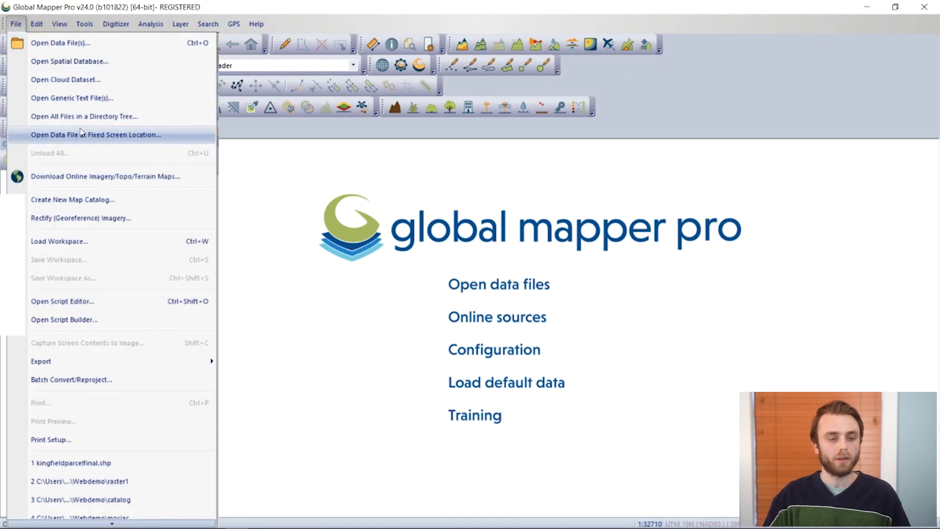
pyautogui.moveTo(83, 116)
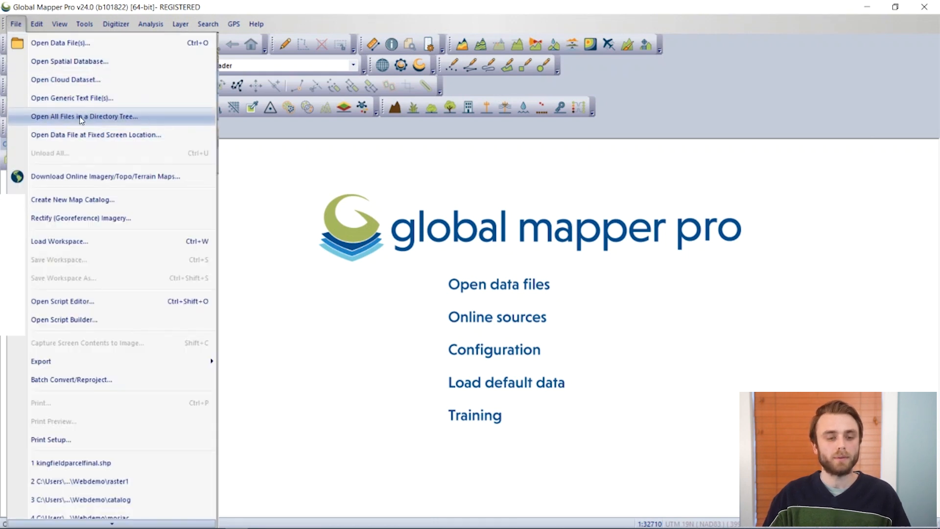
pyautogui.click(78, 115)
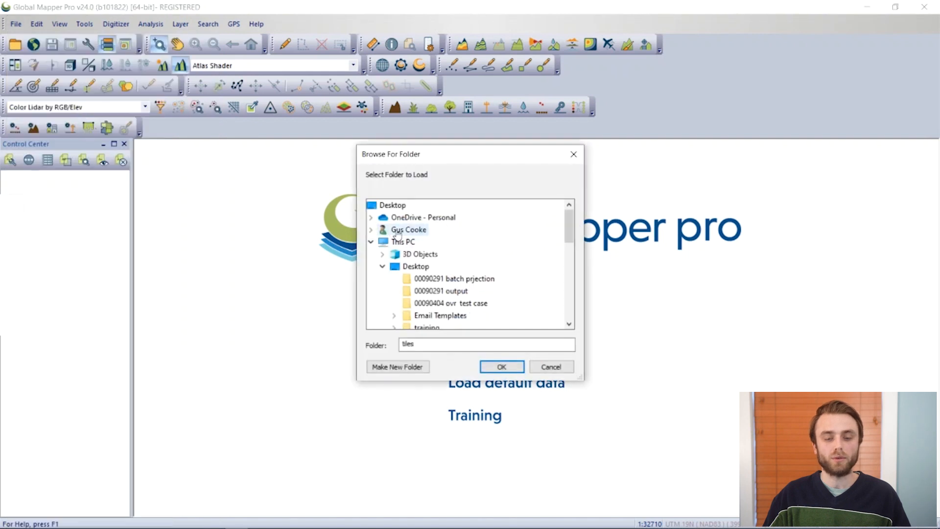
pyautogui.scroll(-3)
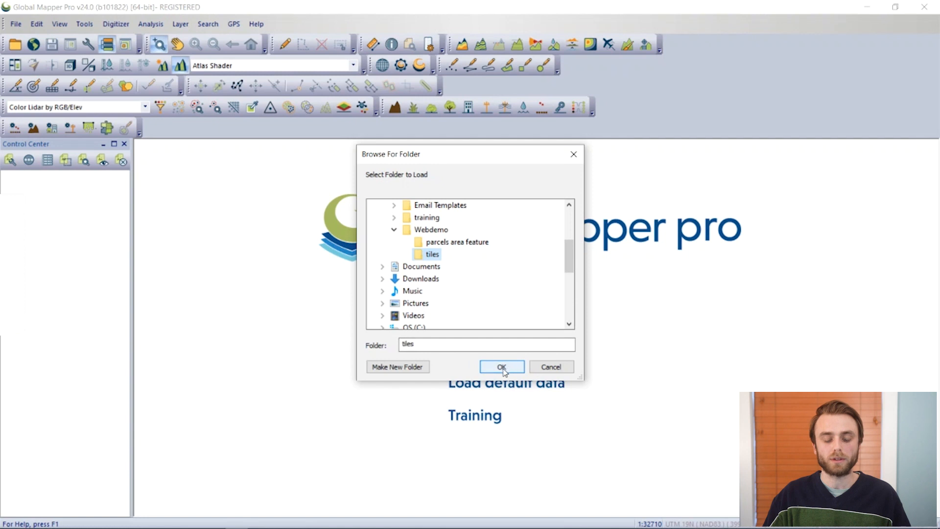
pyautogui.click(502, 366)
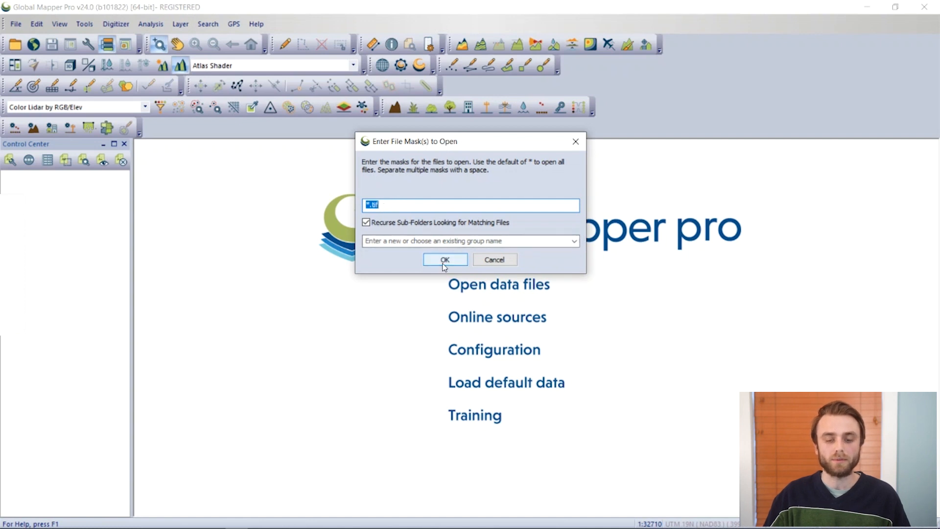
pyautogui.click(444, 259)
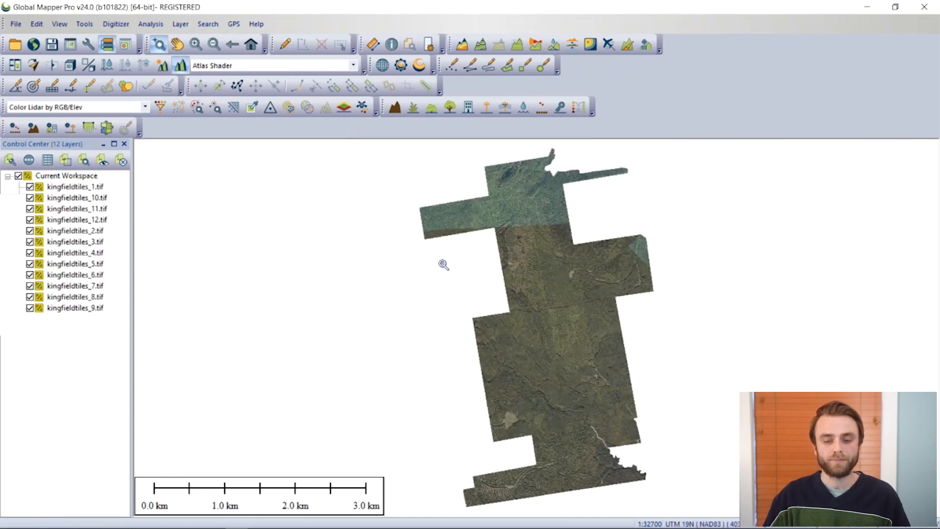
pyautogui.moveTo(668, 434)
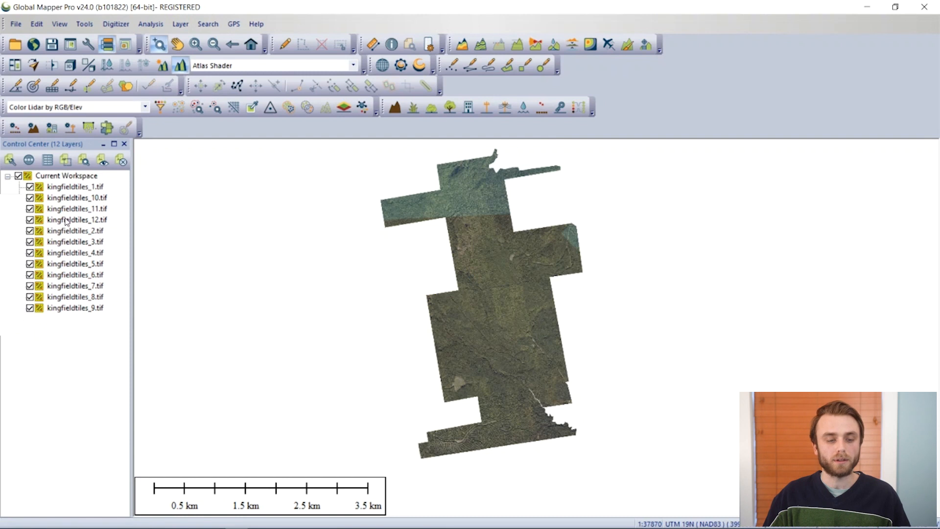
# - Select the twelve tile layers and assign them to a group named kingfieldtiles
pyautogui.click(68, 186)
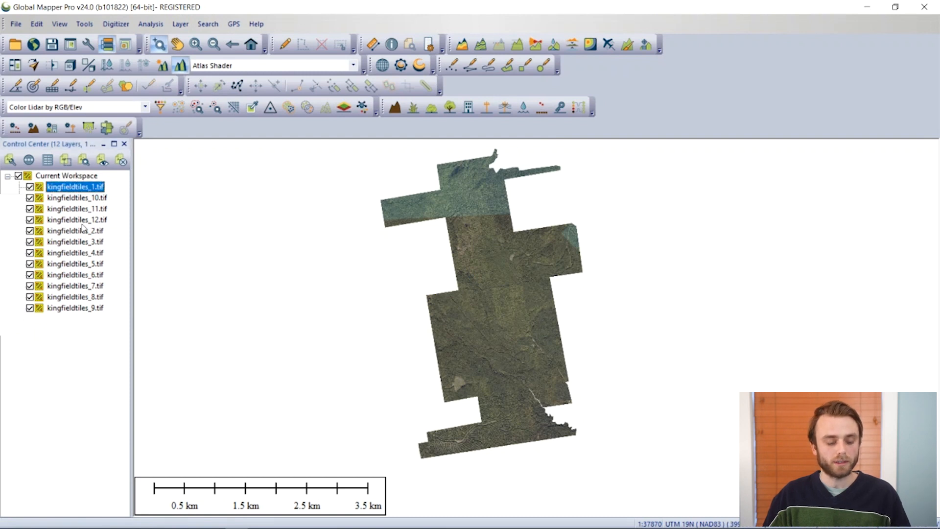
pyautogui.moveTo(72, 309)
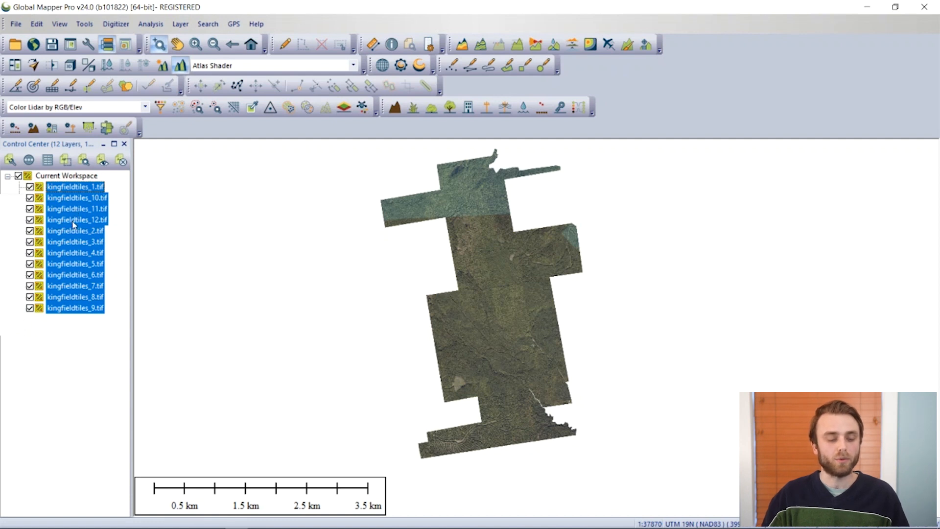
pyautogui.rightClick(74, 219)
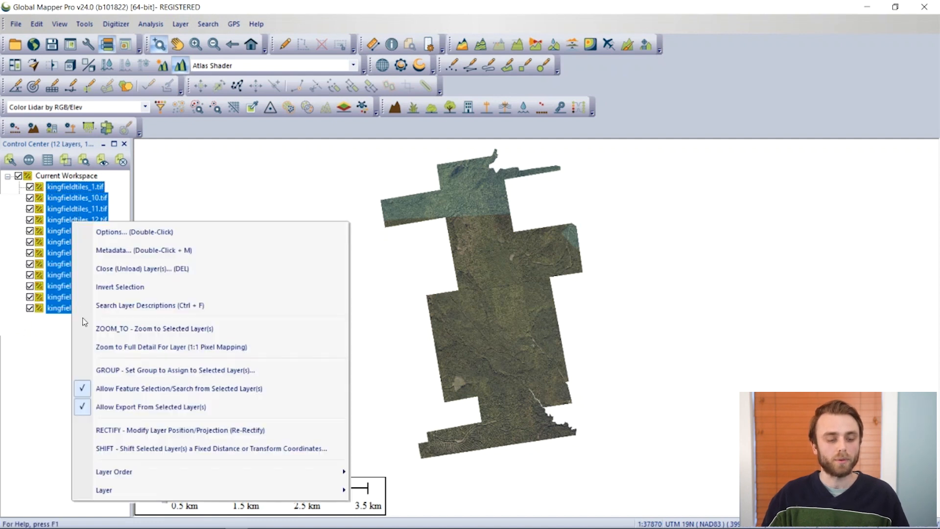
pyautogui.moveTo(130, 376)
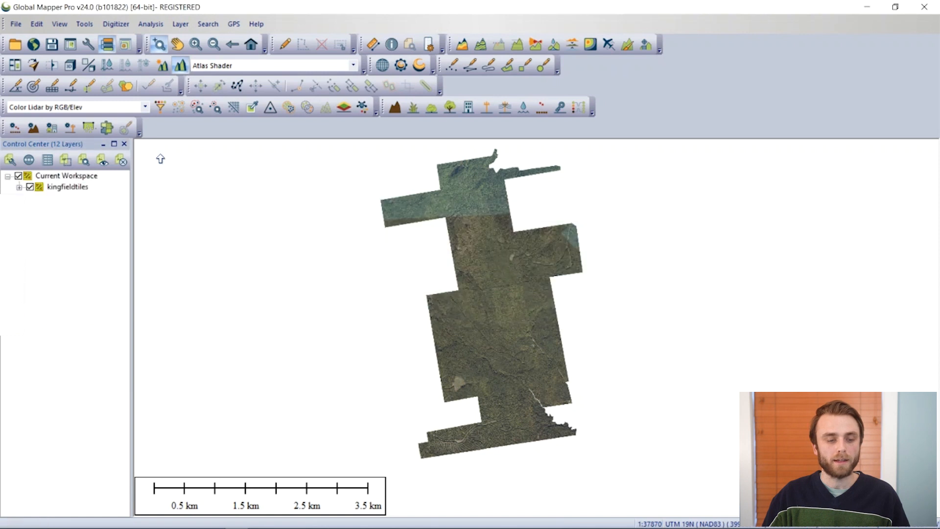
pyautogui.click(67, 186)
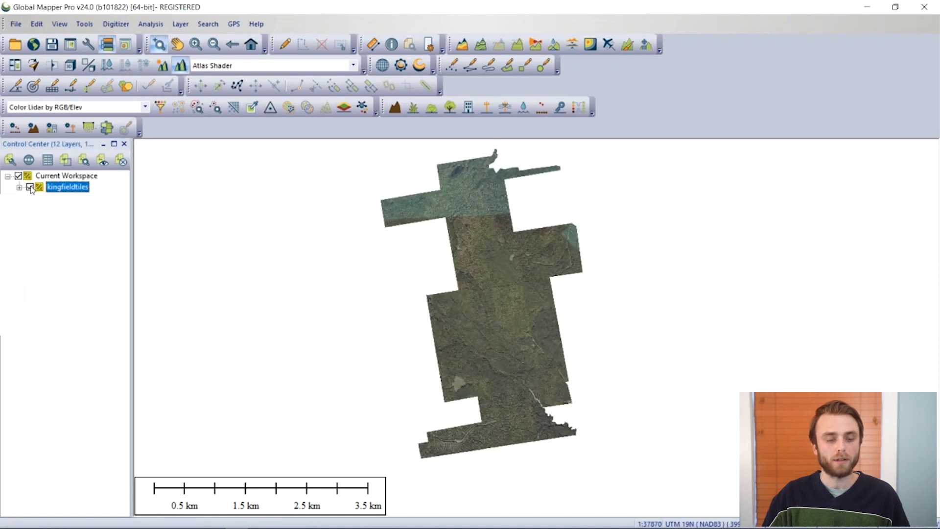
pyautogui.click(78, 187)
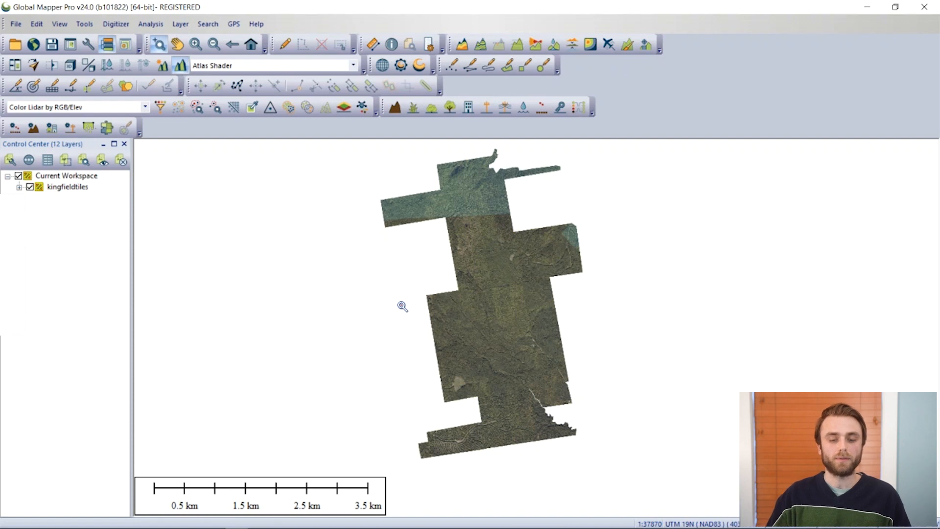
pyautogui.moveTo(389, 236)
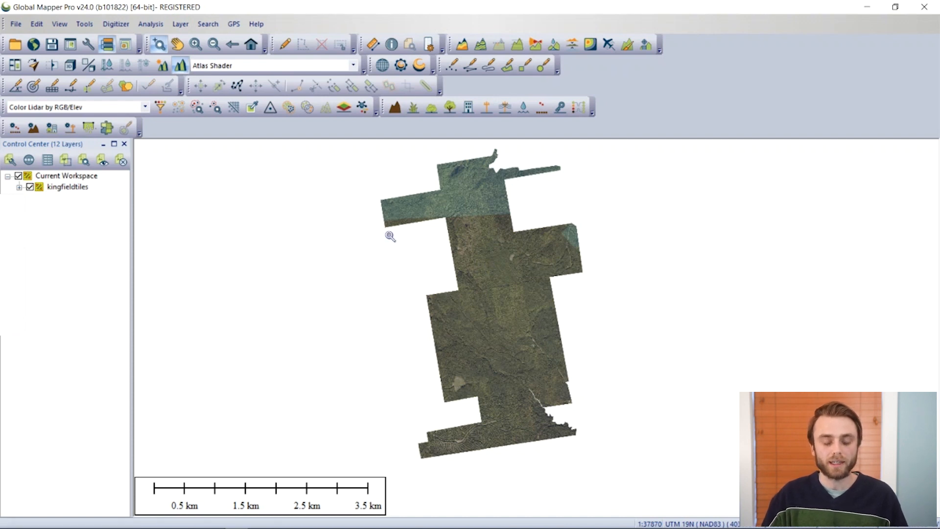
pyautogui.moveTo(404, 190)
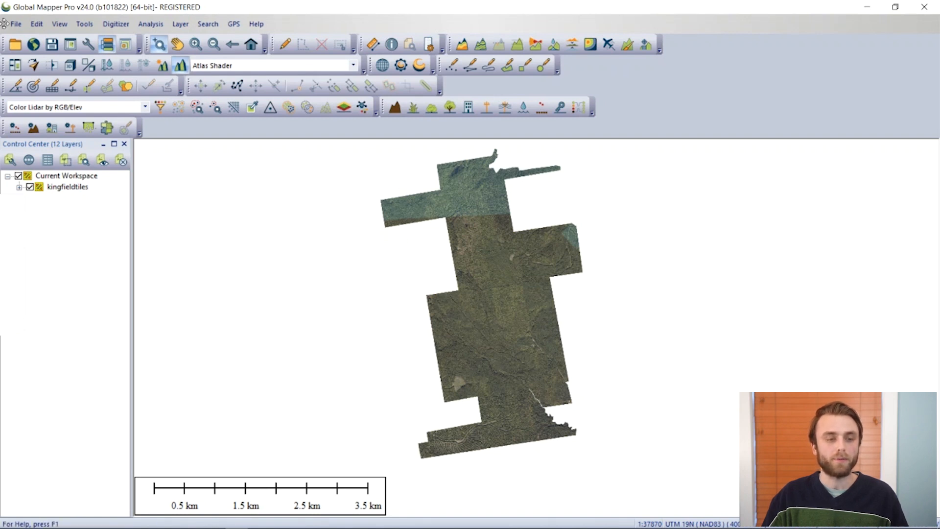
# - Set up a raster export of the grouped tiles as a single untiled GeoTIFF
pyautogui.click(14, 23)
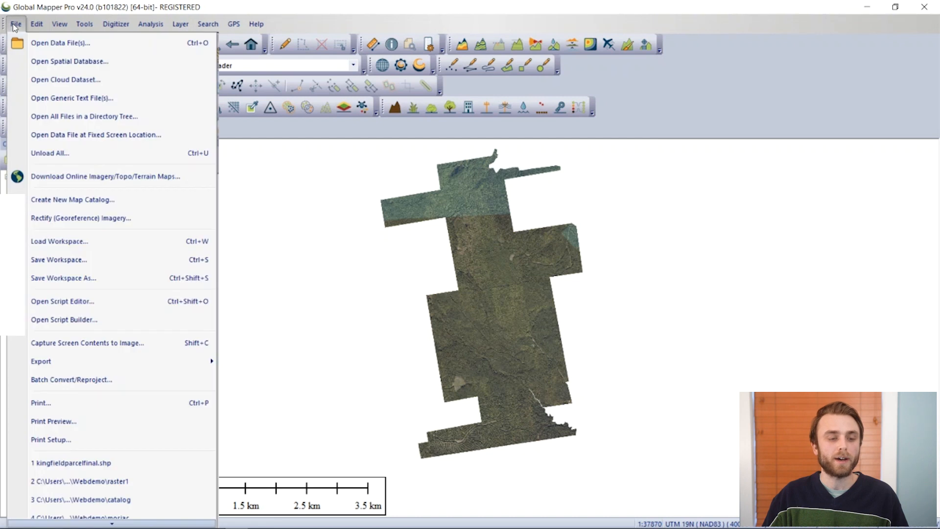
pyautogui.moveTo(39, 361)
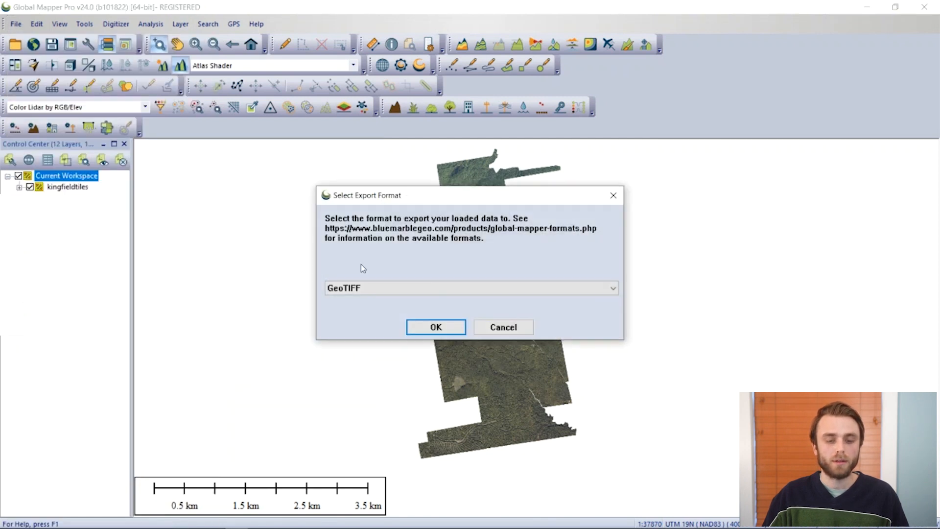
pyautogui.click(435, 327)
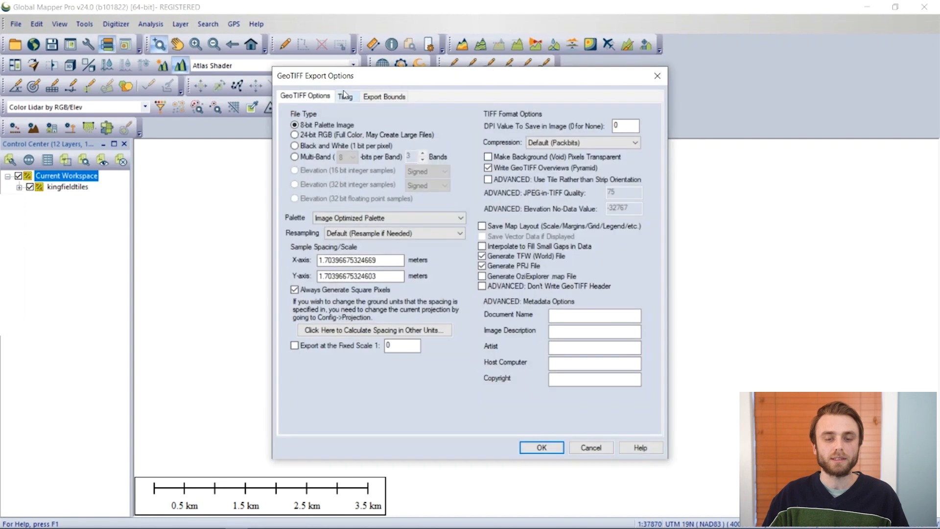
pyautogui.click(346, 96)
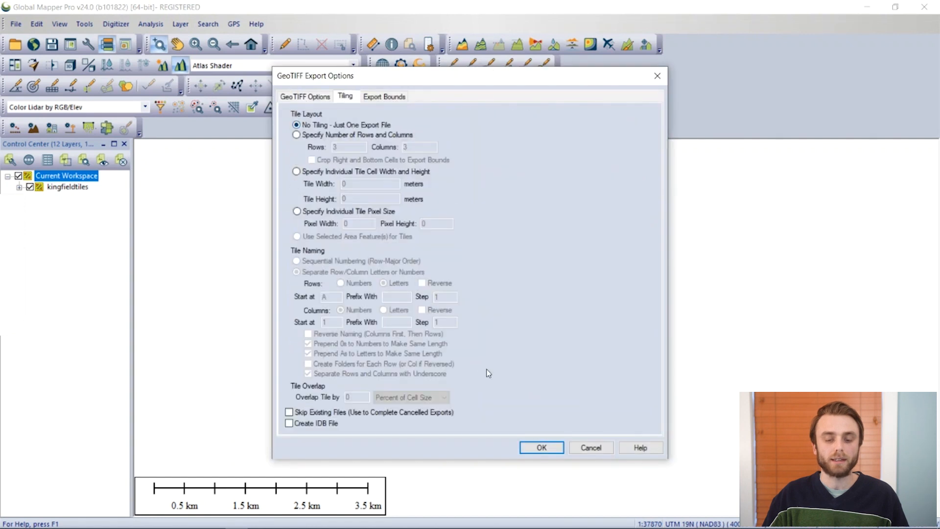
pyautogui.click(540, 448)
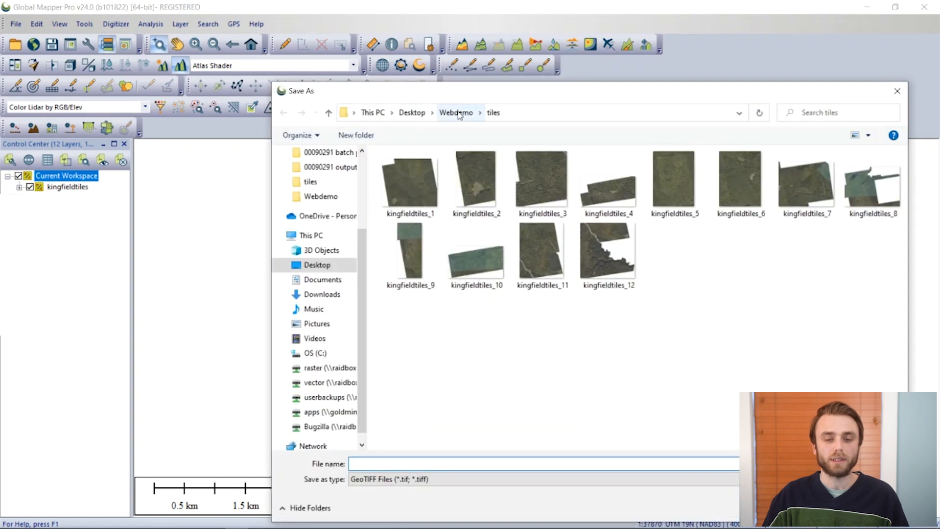
# - Save the mosaic GeoTIFF as mosaic in the Webdemo folder
pyautogui.click(456, 112)
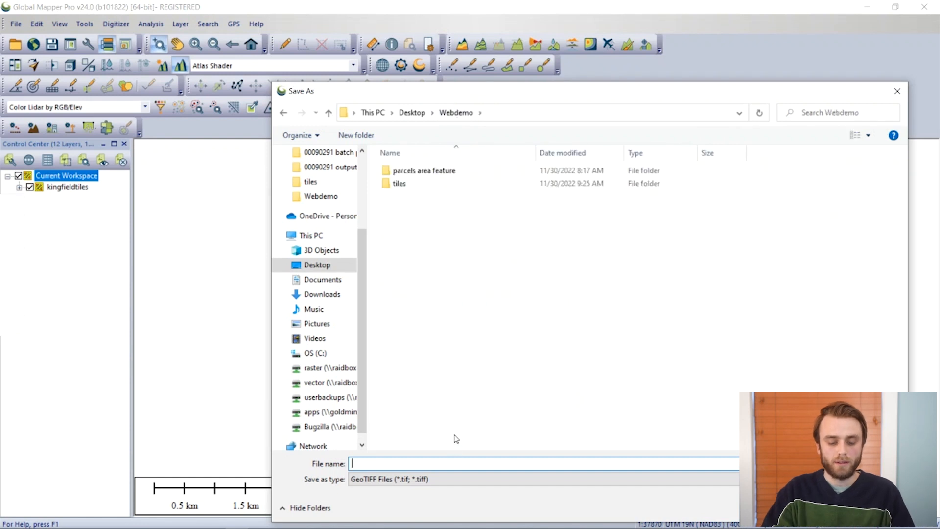
pyautogui.write('mosai')
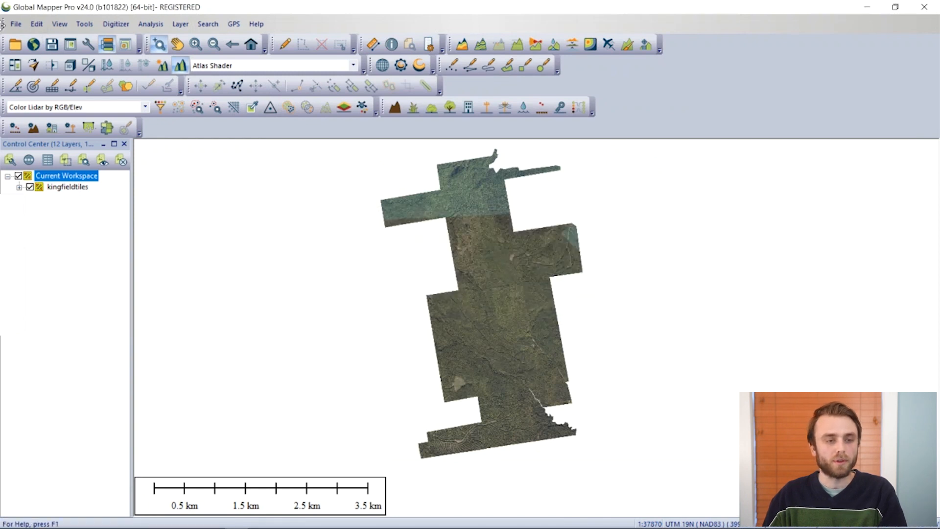
# - Load mosaic.tif from Webdemo as a layer and hide the kingfieldtiles group in Control Center
pyautogui.click(15, 23)
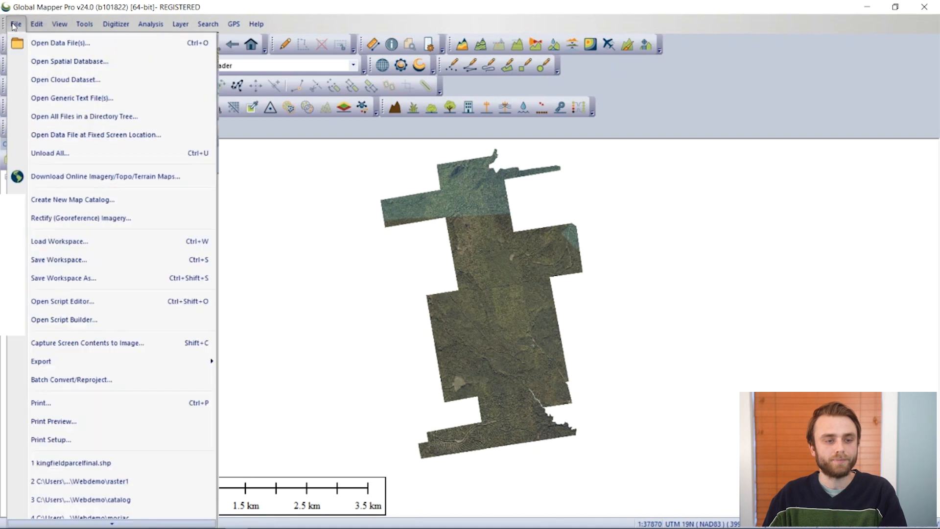
pyautogui.click(65, 42)
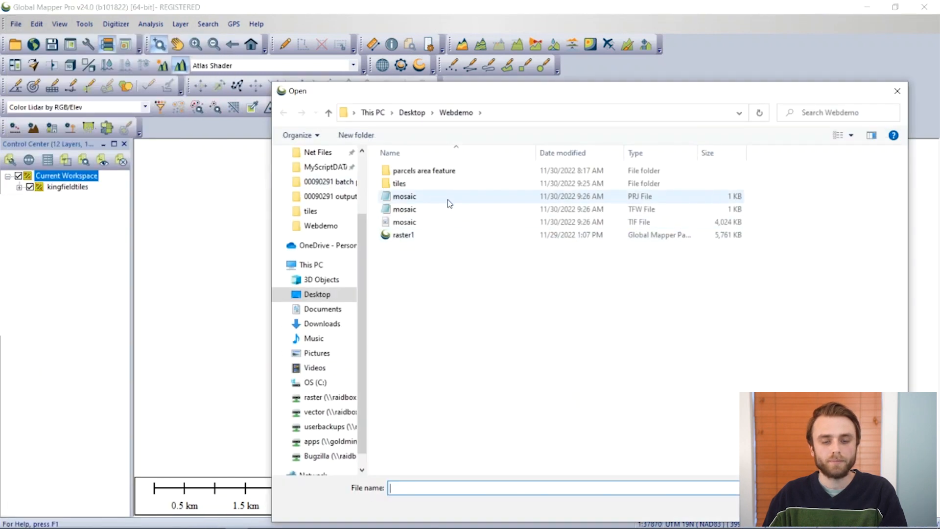
pyautogui.click(404, 221)
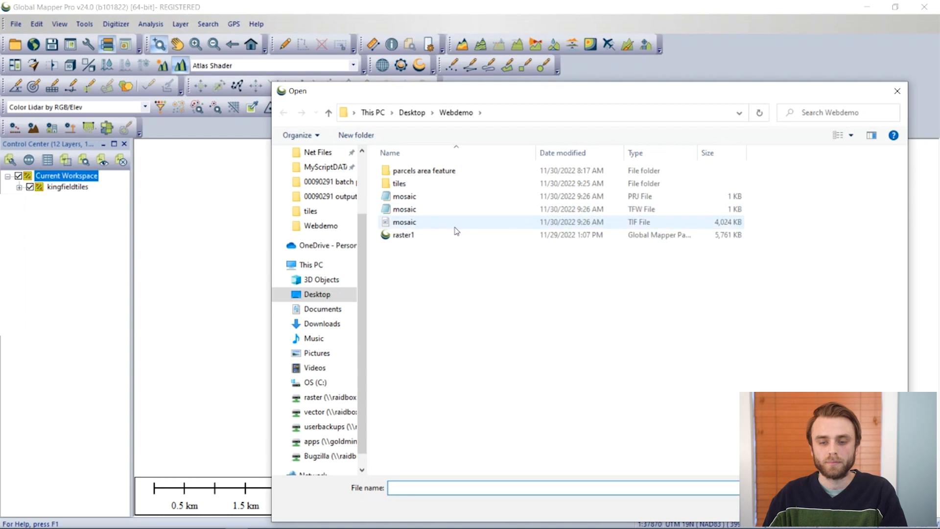
pyautogui.doubleClick(403, 221)
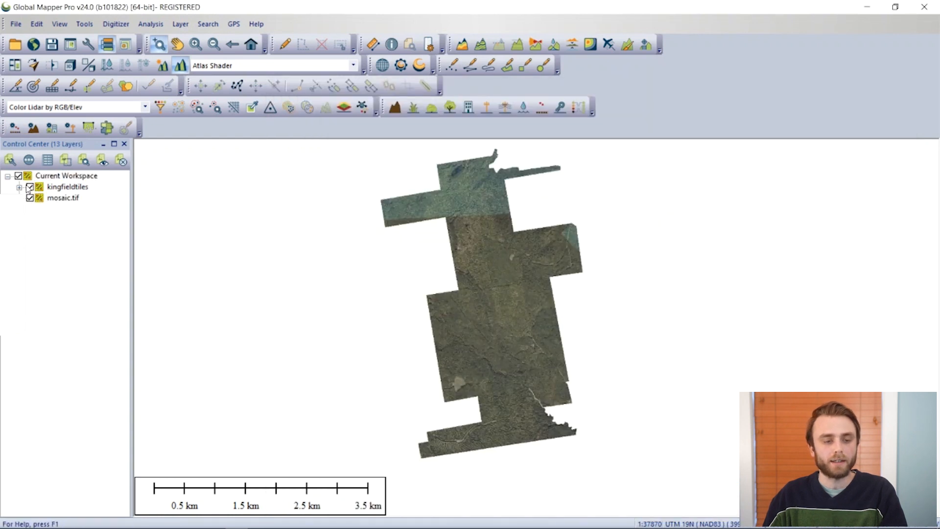
pyautogui.click(29, 186)
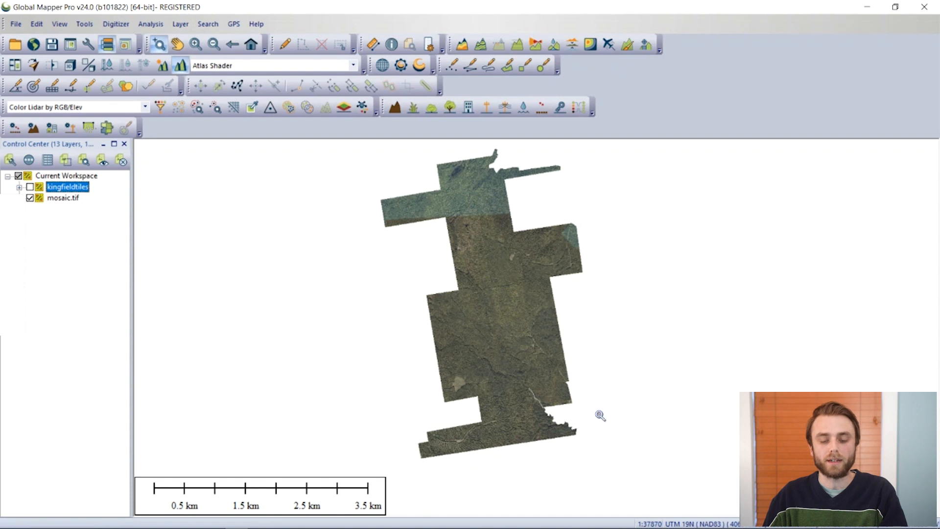